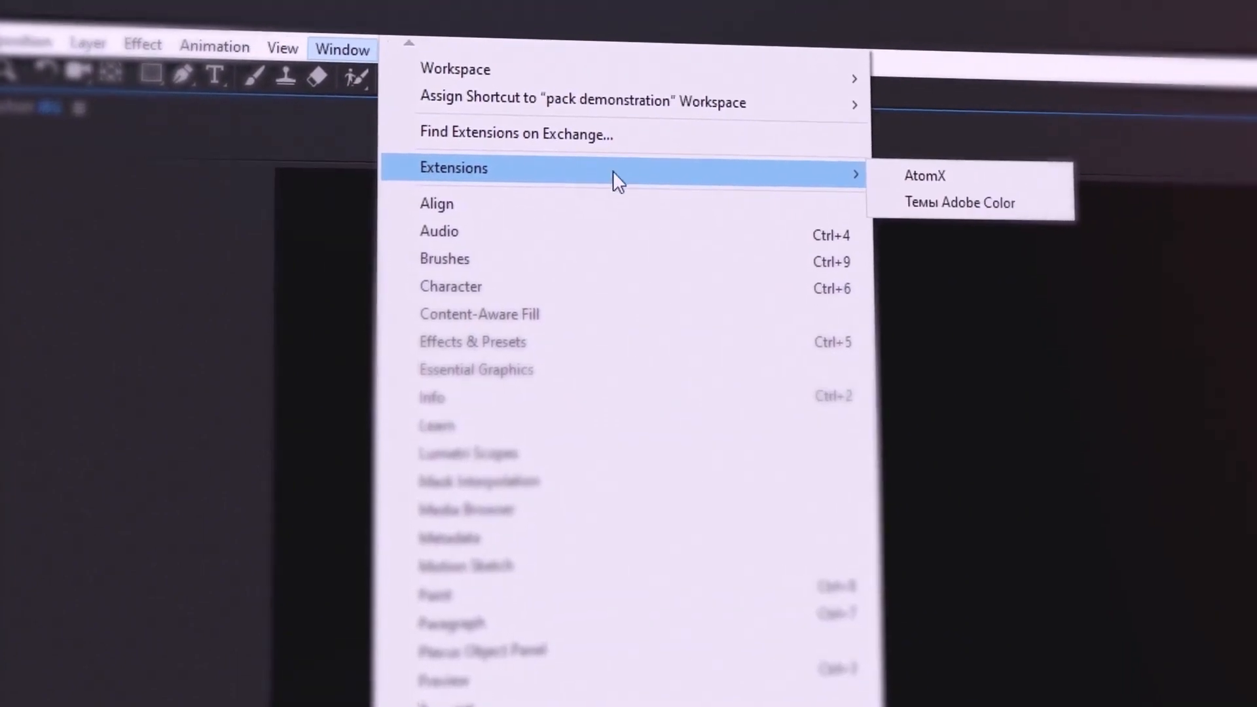
- Browse AtomX backgrounds through Abstract, Digital and Gradients collections, settling on Digital
click(924, 175)
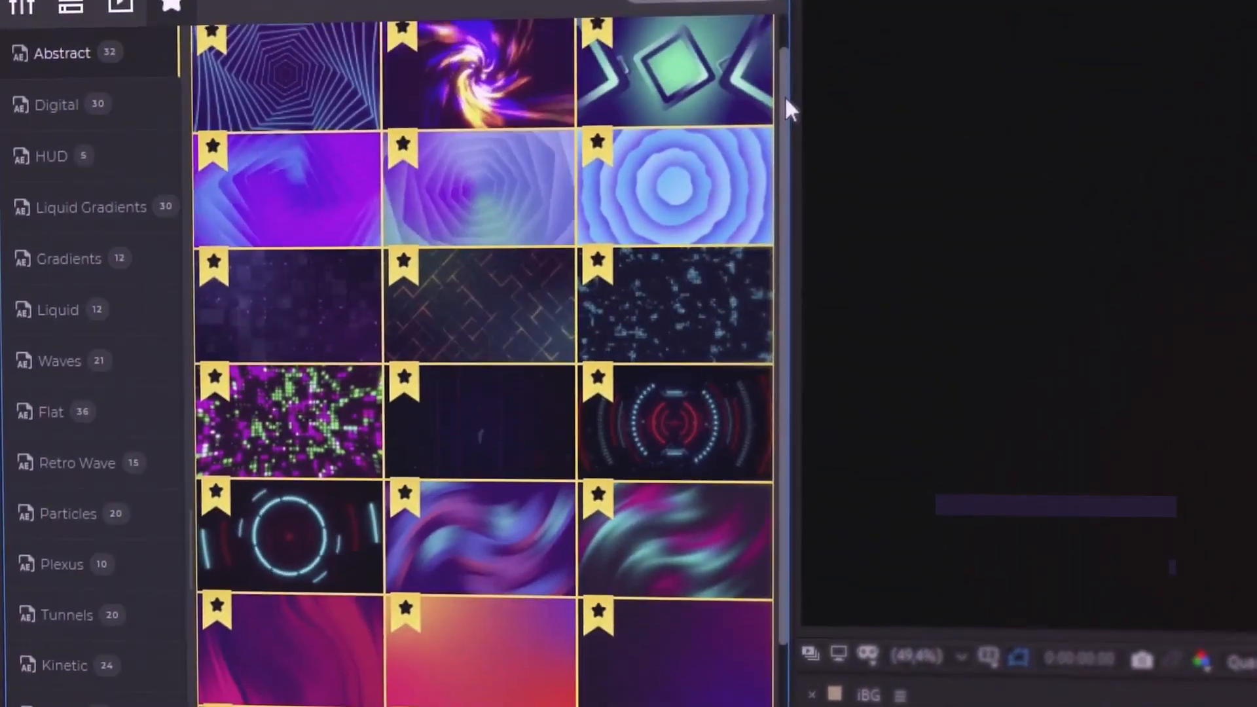
scroll(down, 3)
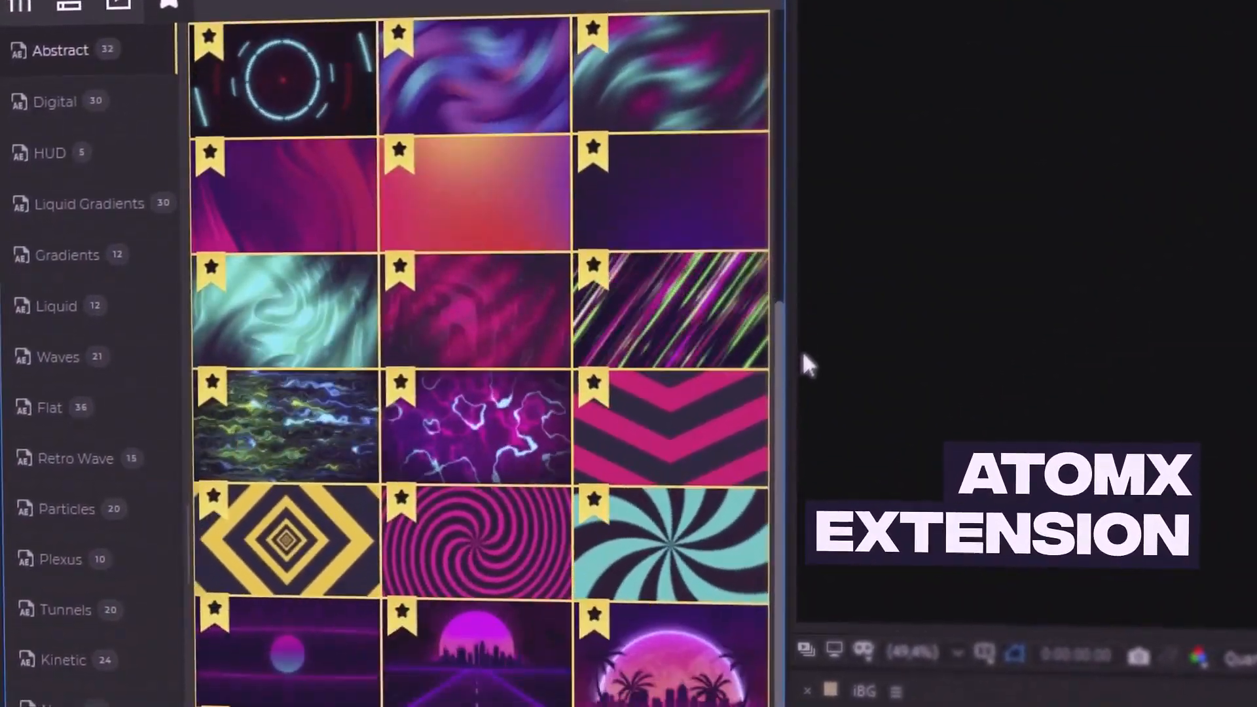
click(68, 109)
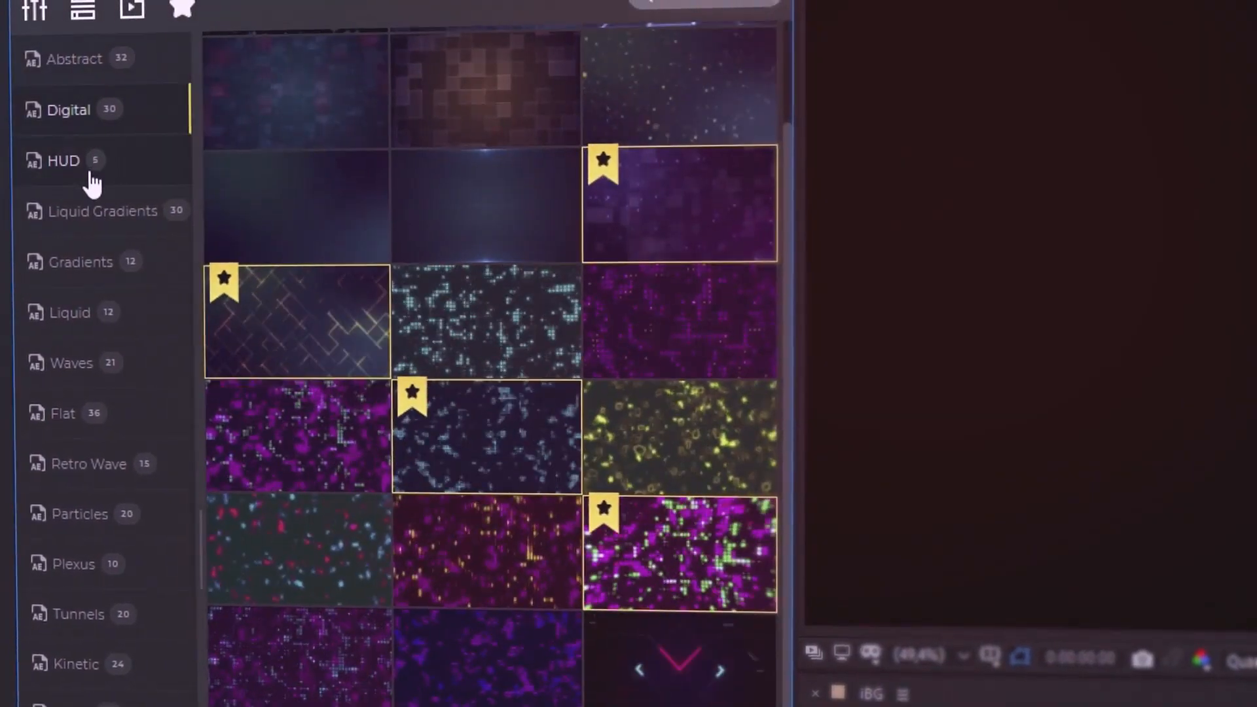
click(76, 259)
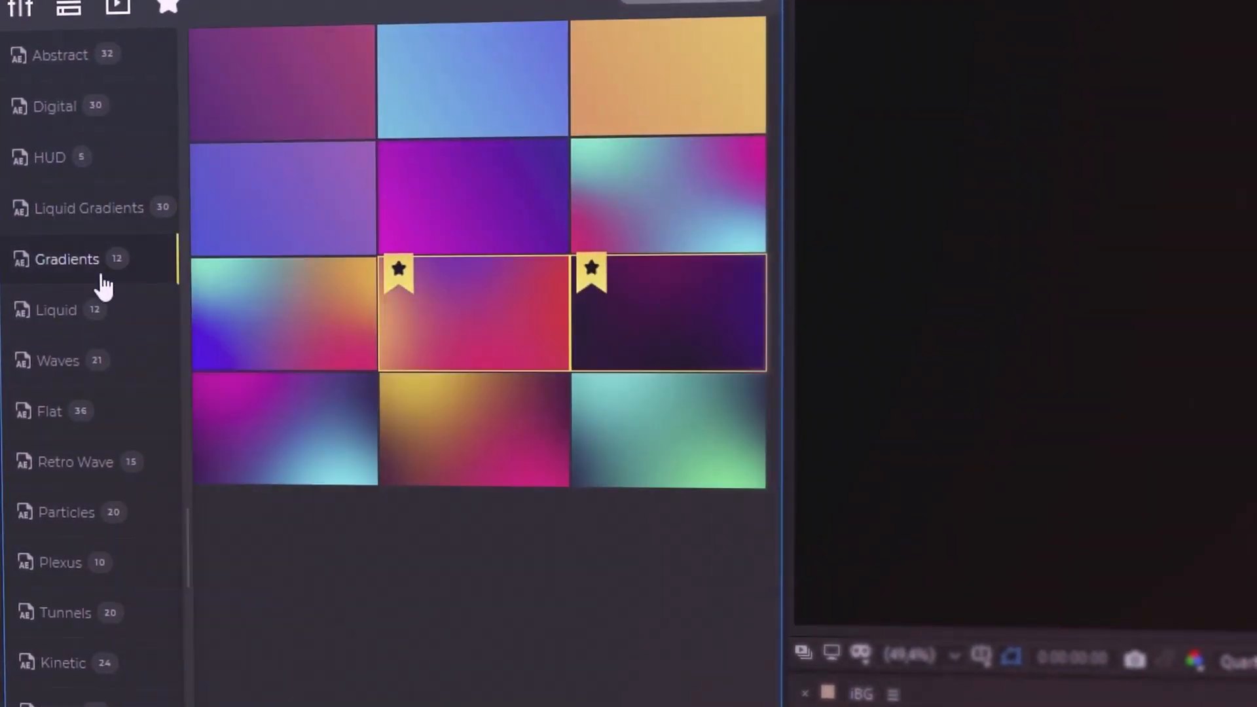
click(54, 103)
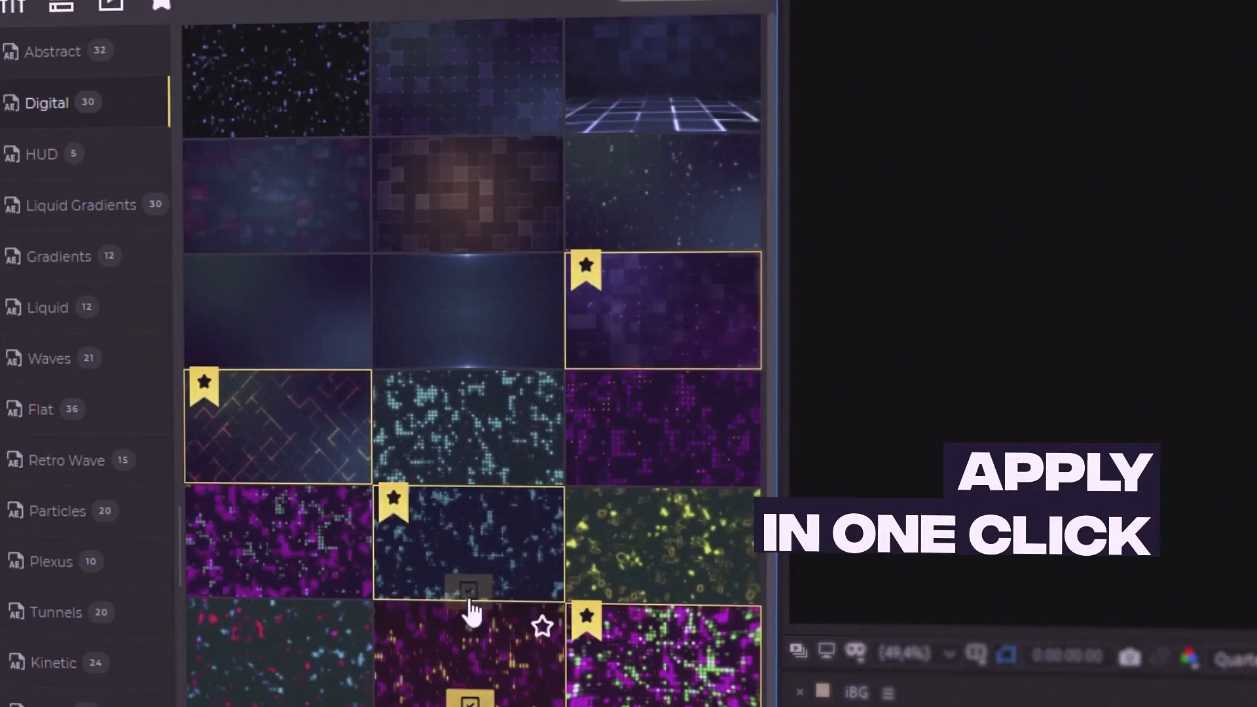